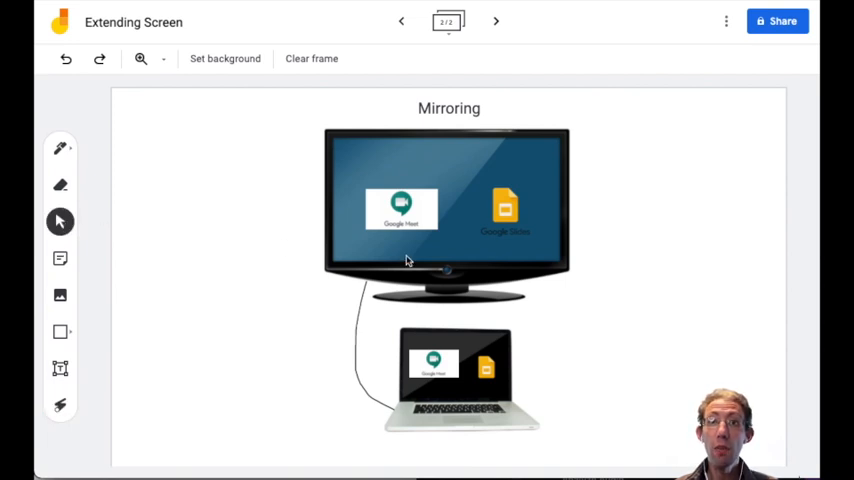
pyautogui.moveTo(416, 318)
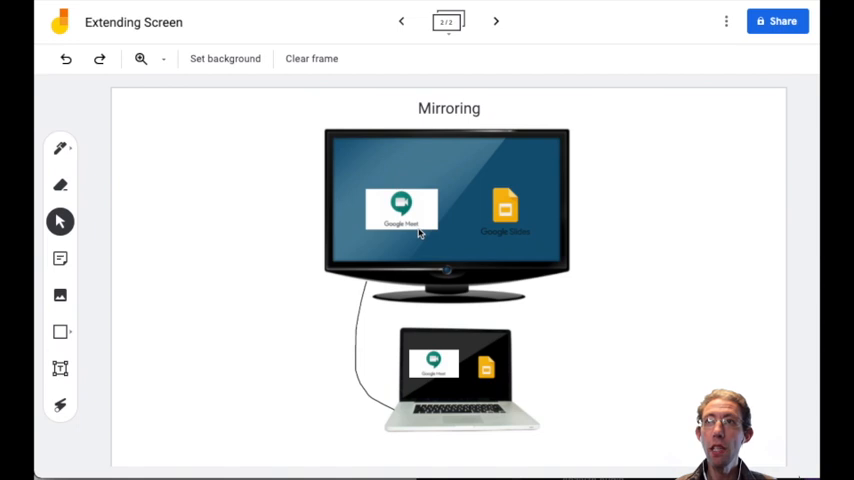
pyautogui.moveTo(422, 216)
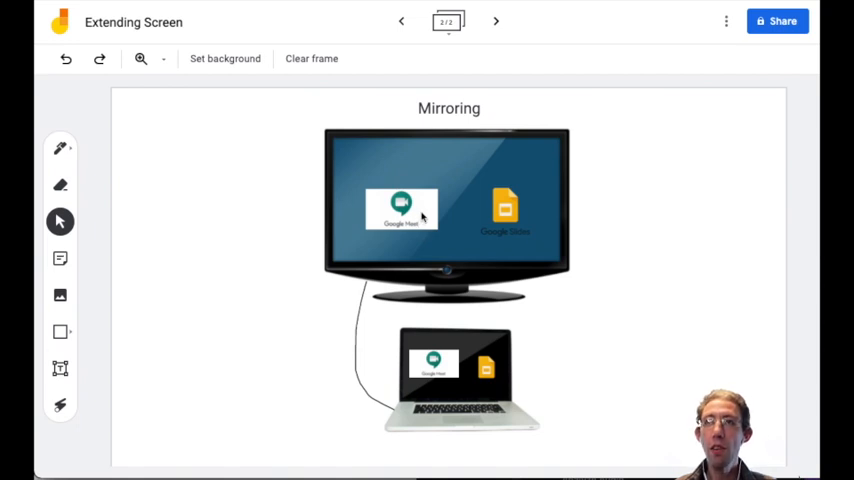
pyautogui.moveTo(446, 208)
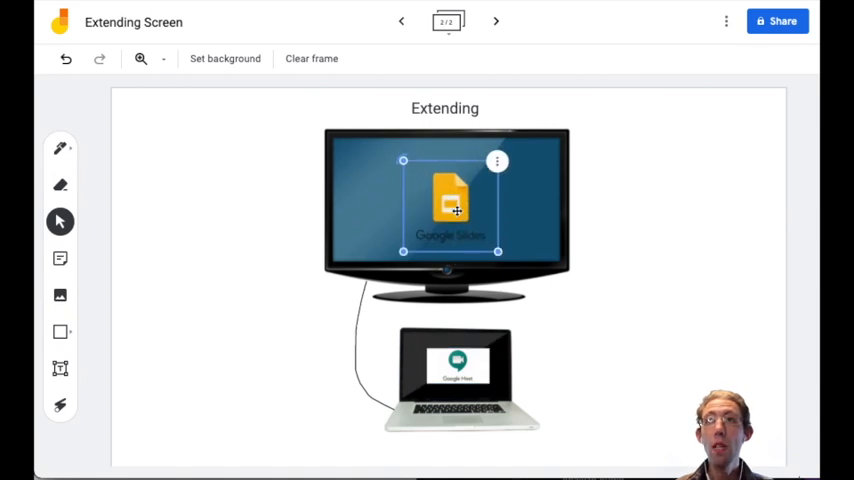
# Enlarge the Google Slides logo to fill the external monitor on the Extending frame.
pyautogui.moveTo(450, 204); pyautogui.dragTo(450, 196)
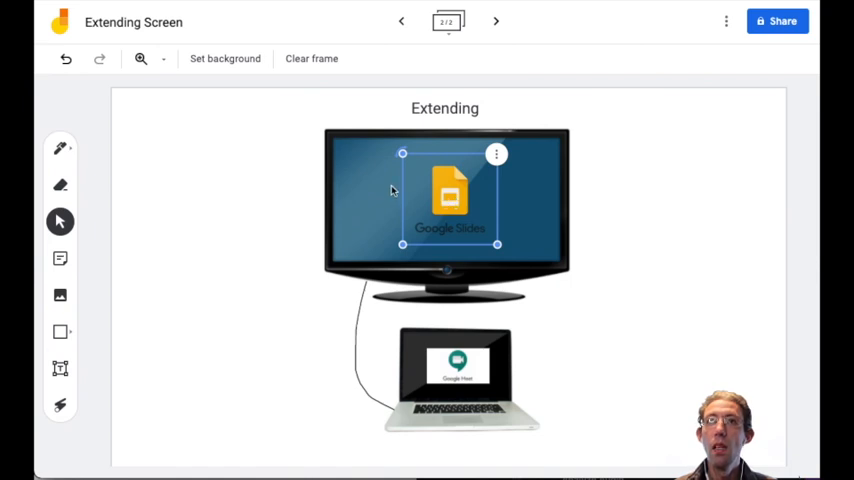
pyautogui.click(172, 160)
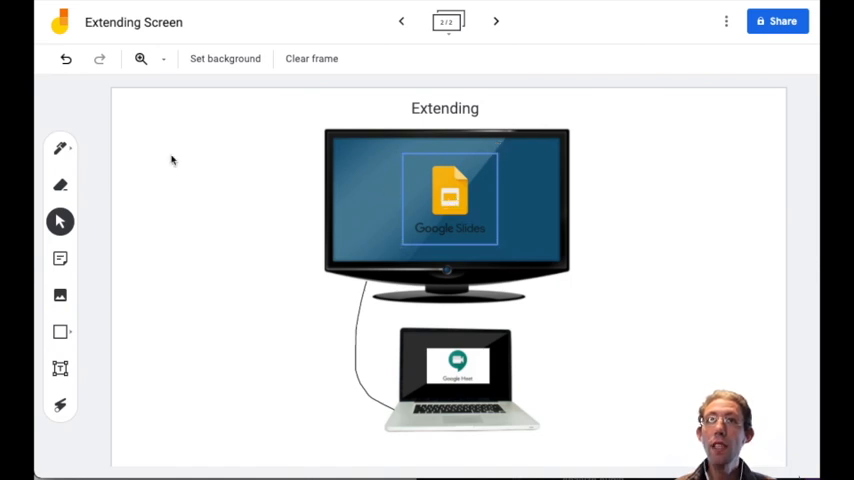
pyautogui.click(60, 148)
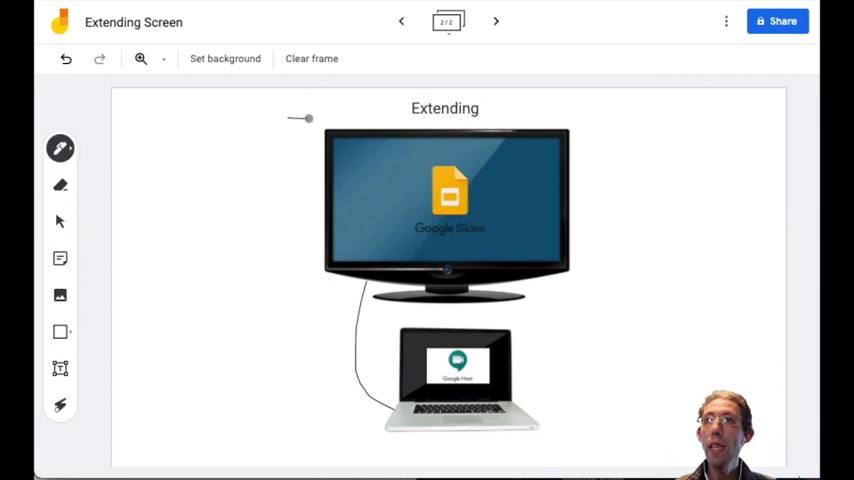
# Draw a freehand pen outline looping around both the monitor and the laptop.
pyautogui.moveTo(308, 120); pyautogui.dragTo(602, 192)
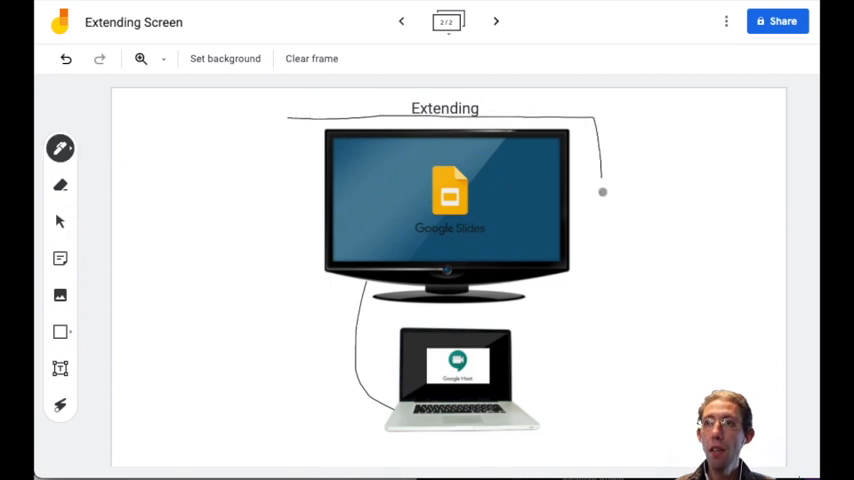
pyautogui.moveTo(602, 192); pyautogui.dragTo(570, 444)
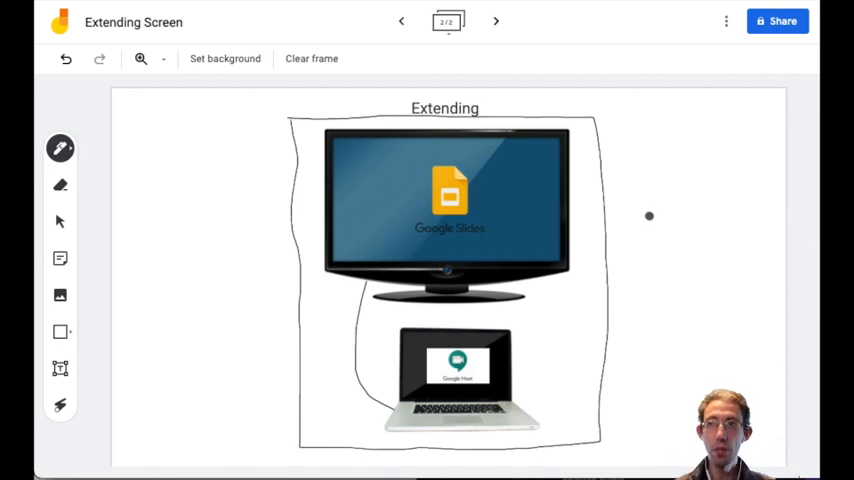
pyautogui.moveTo(94, 226)
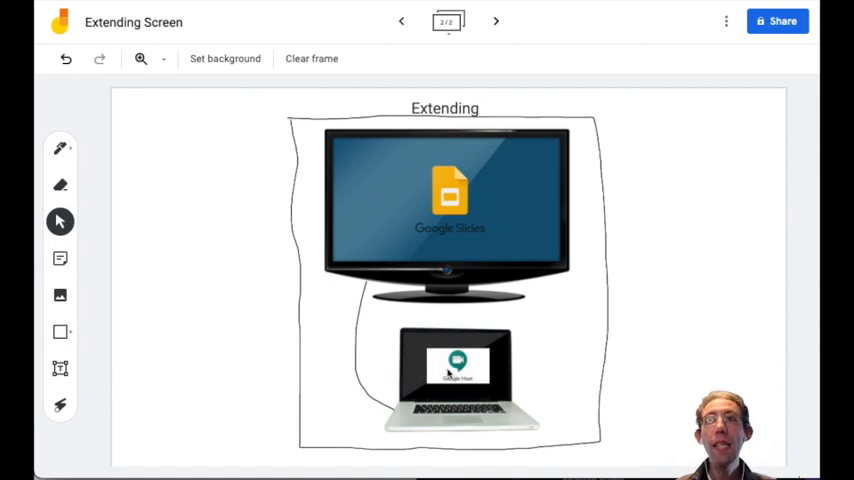
pyautogui.click(456, 372)
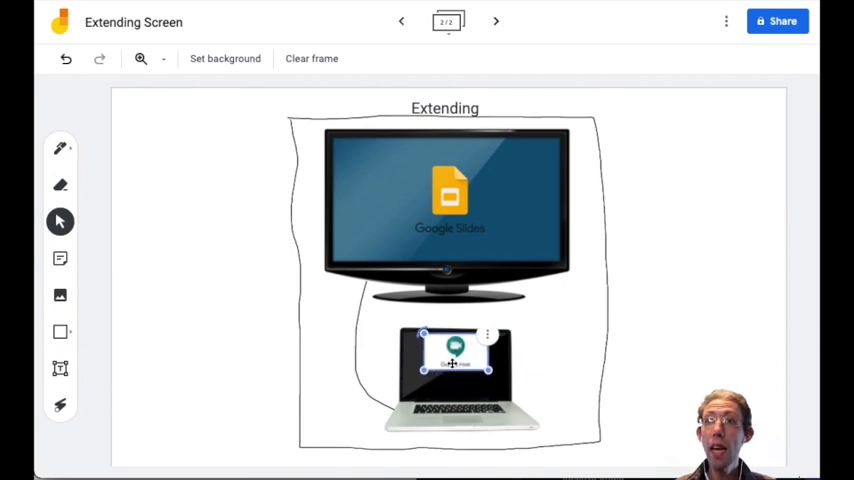
pyautogui.moveTo(454, 364); pyautogui.dragTo(416, 204)
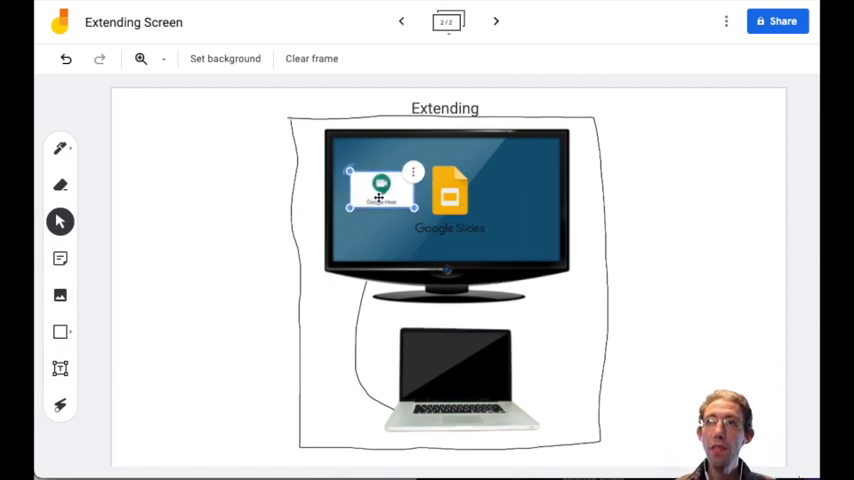
pyautogui.moveTo(380, 188); pyautogui.dragTo(428, 220)
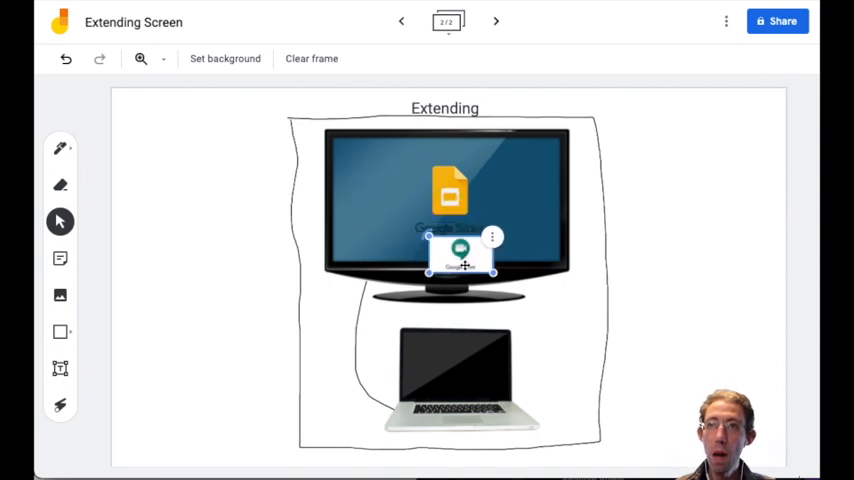
pyautogui.moveTo(462, 264); pyautogui.dragTo(452, 372)
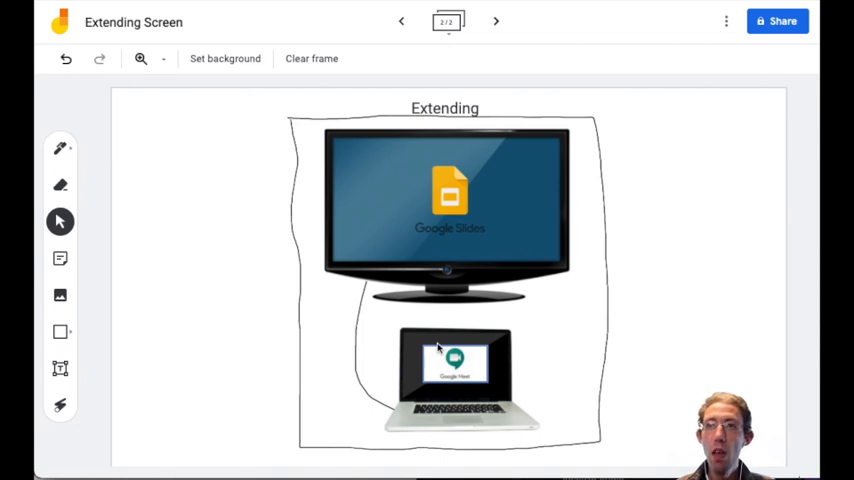
pyautogui.click(456, 362)
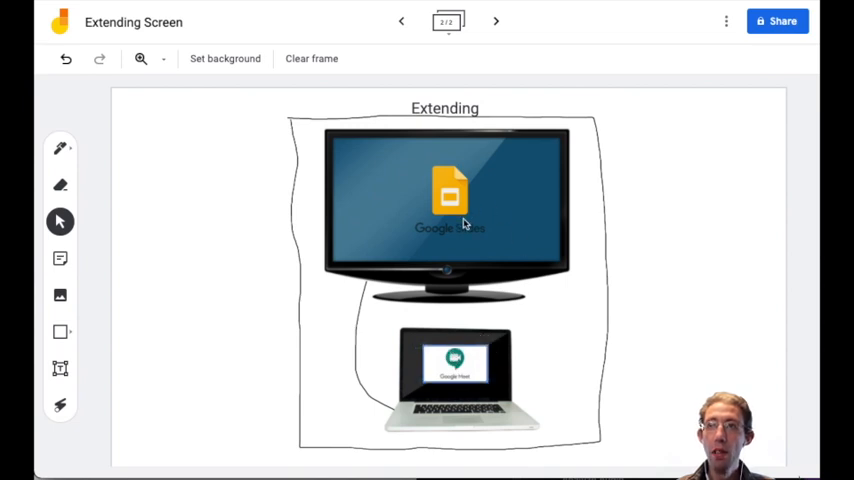
pyautogui.moveTo(444, 244)
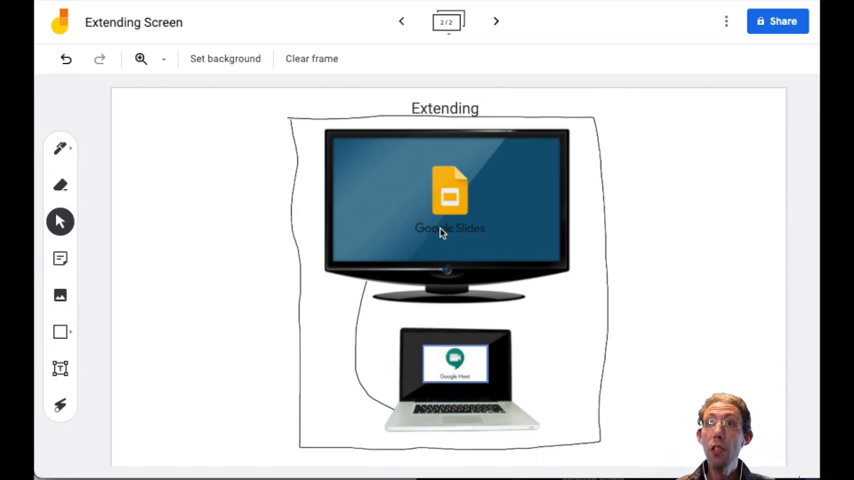
pyautogui.moveTo(388, 220)
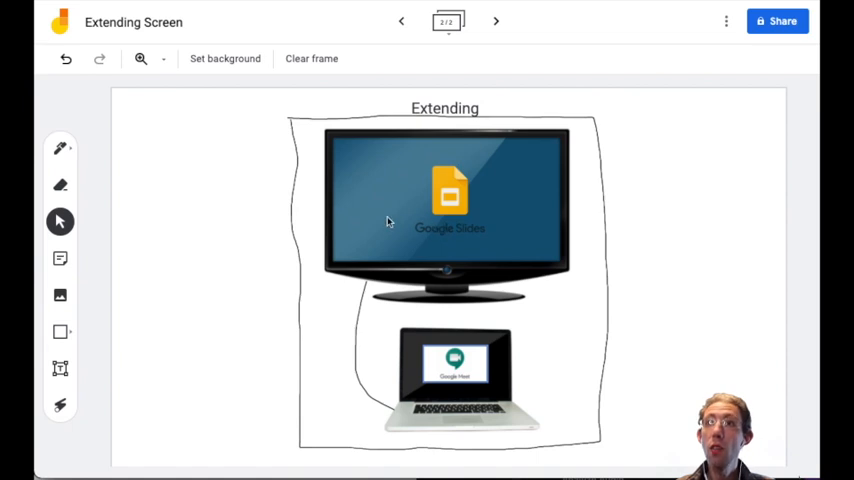
pyautogui.moveTo(444, 256)
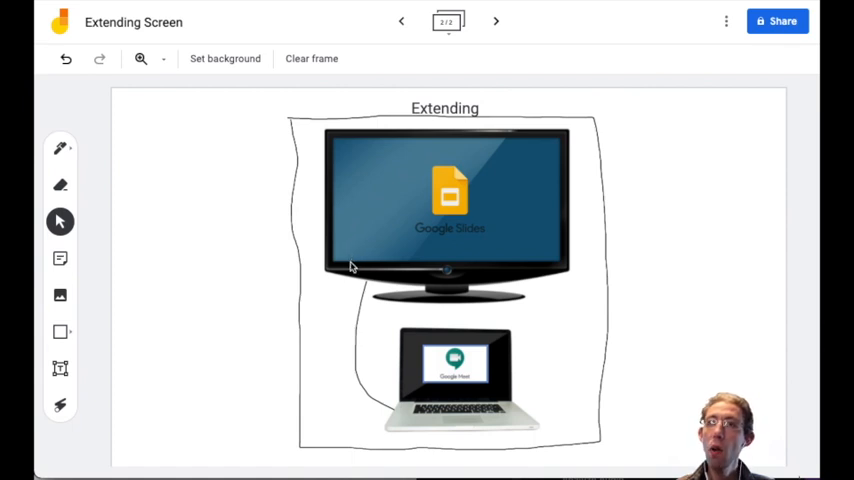
pyautogui.moveTo(366, 232)
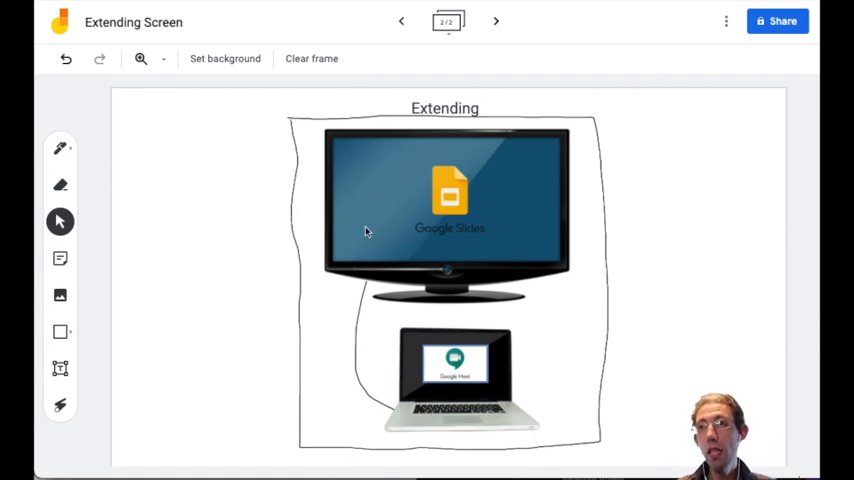
pyautogui.moveTo(444, 234)
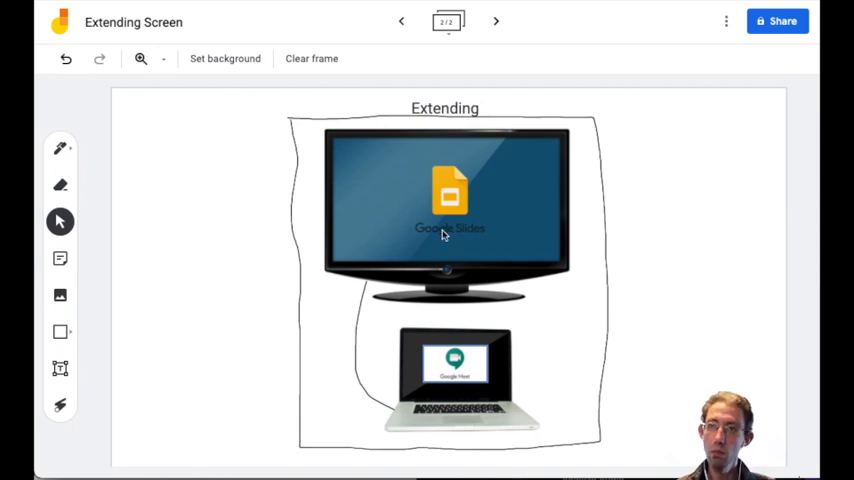
pyautogui.moveTo(446, 260)
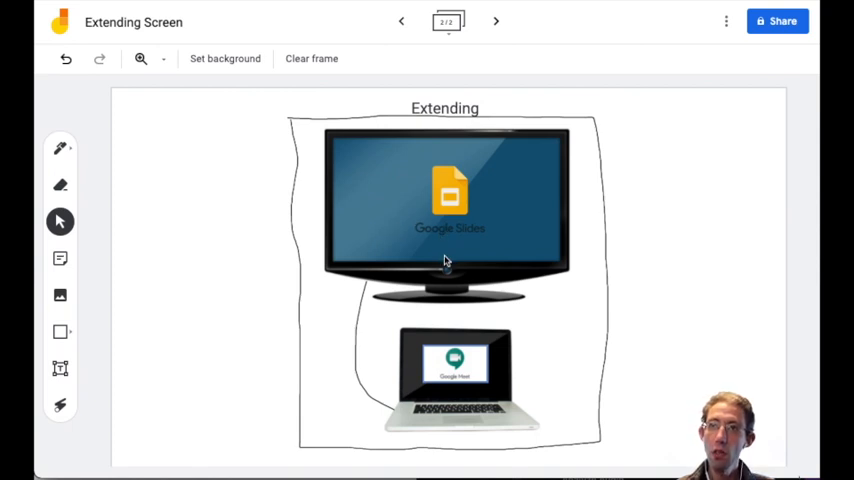
pyautogui.click(456, 360)
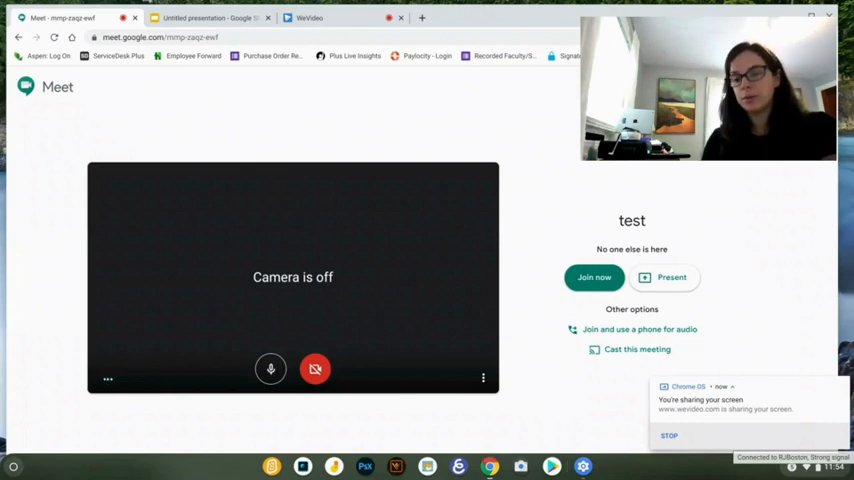
# Reach the Displays page via Quick Settings search 'disp' and tick Mirror Built-in display.
pyautogui.click(790, 466)
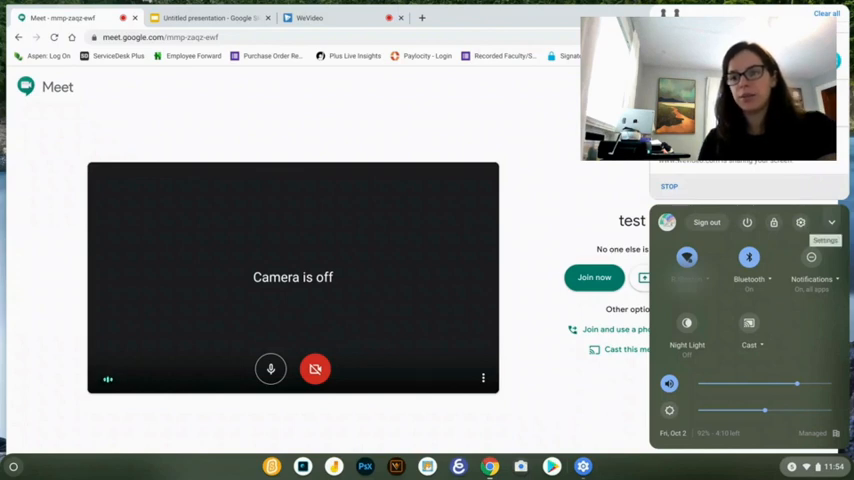
pyautogui.click(800, 222)
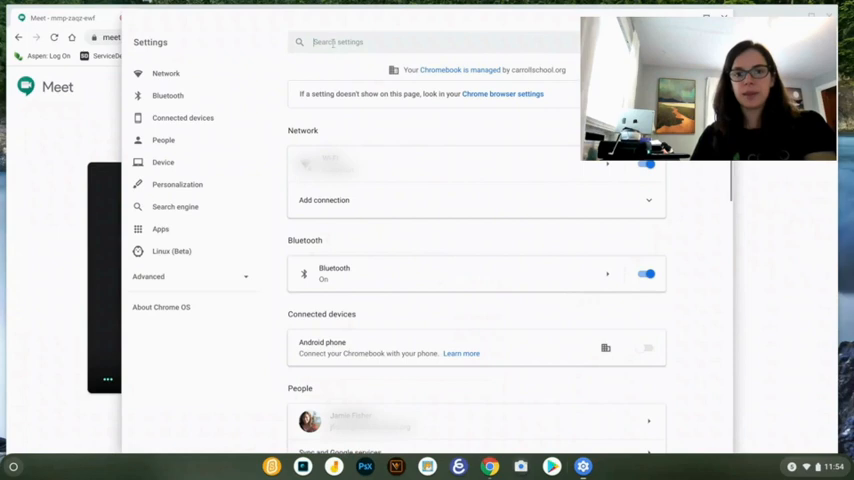
pyautogui.write('displ')
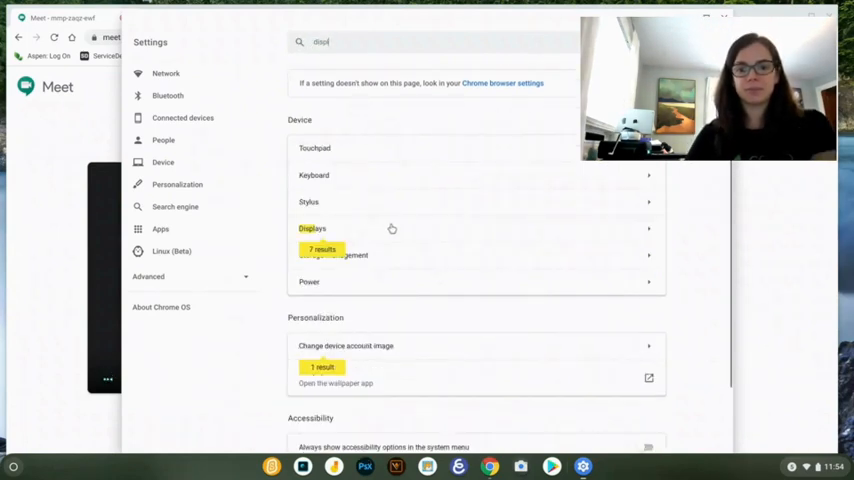
pyautogui.click(312, 228)
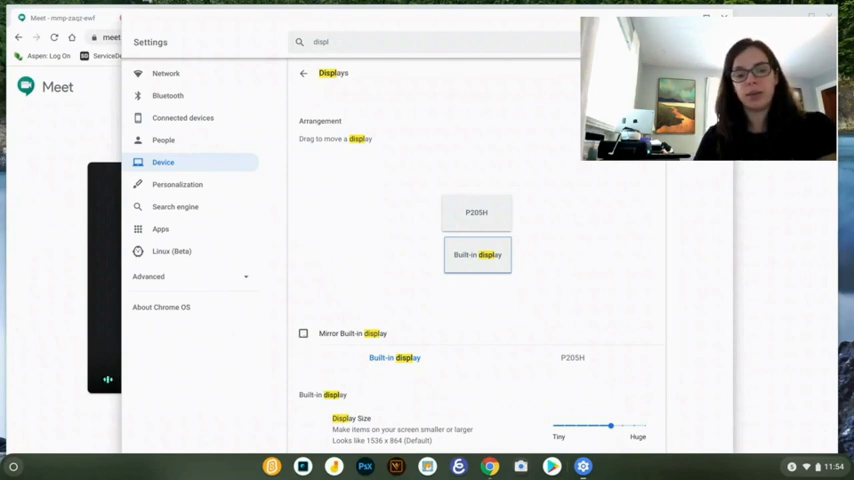
pyautogui.click(304, 322)
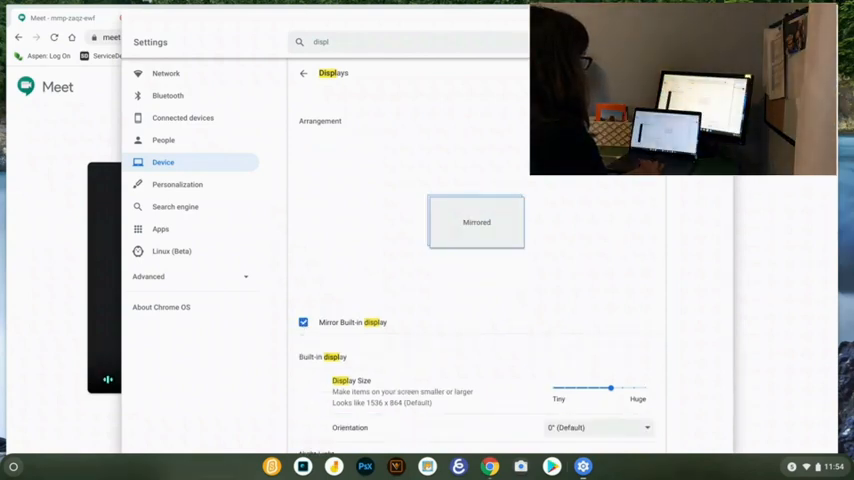
pyautogui.moveTo(436, 204)
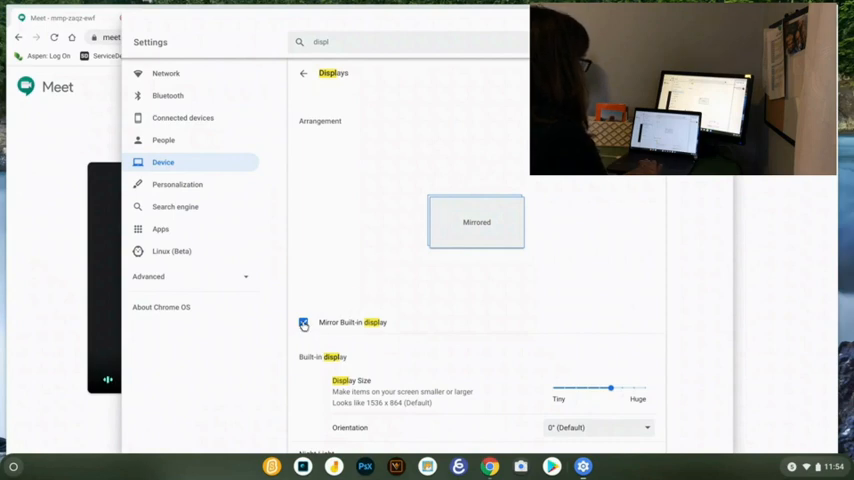
# Untick Mirror Built-in display and arrange the Built-in display tile beside the P205H.
pyautogui.click(304, 322)
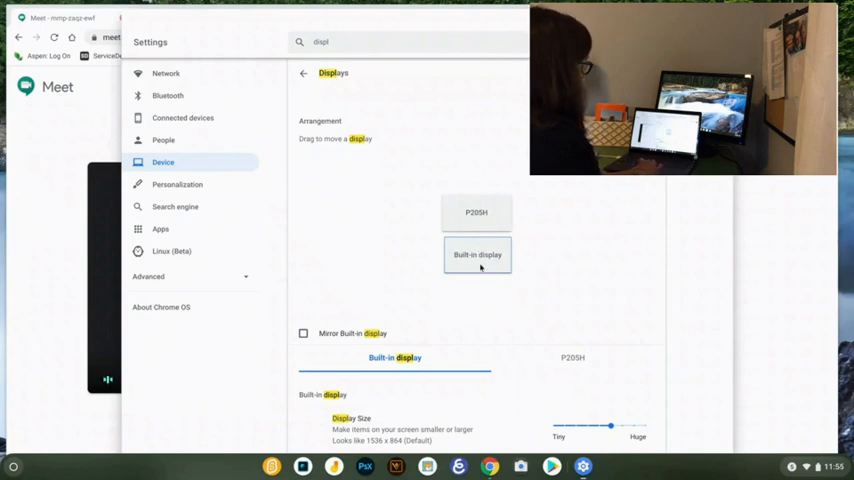
pyautogui.moveTo(476, 254); pyautogui.dragTo(404, 212)
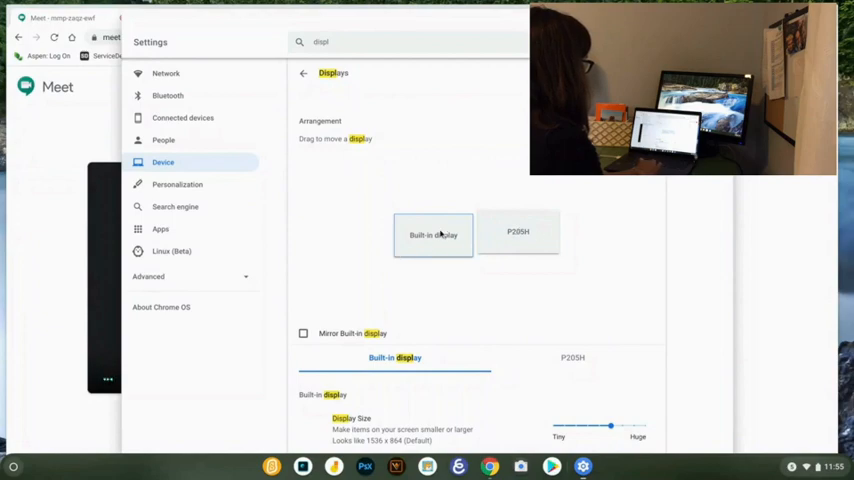
pyautogui.moveTo(432, 236); pyautogui.dragTo(512, 280)
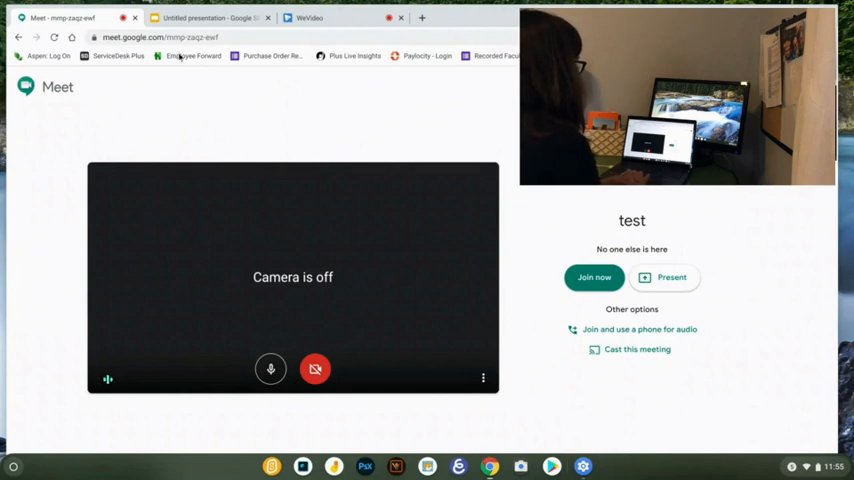
# Switch to the Untitled presentation tab.
pyautogui.click(210, 18)
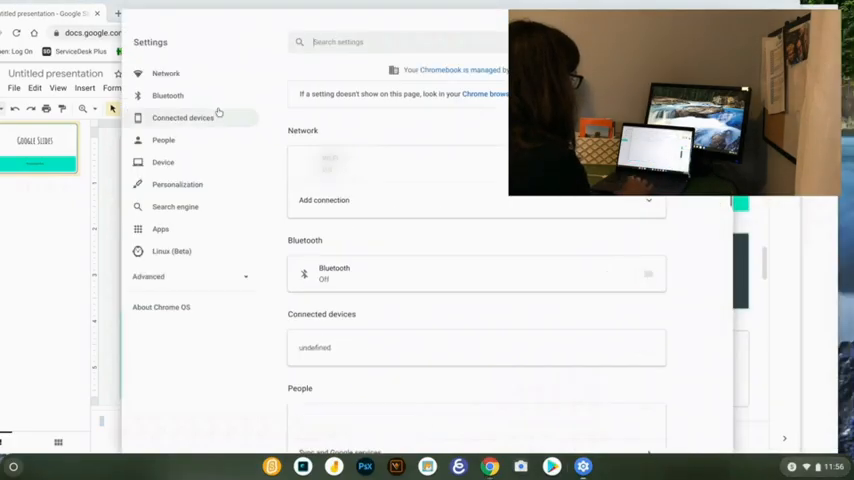
# Search 'display' in Settings, reach the Displays page and tick Mirror Built-in display again.
pyautogui.click(644, 272)
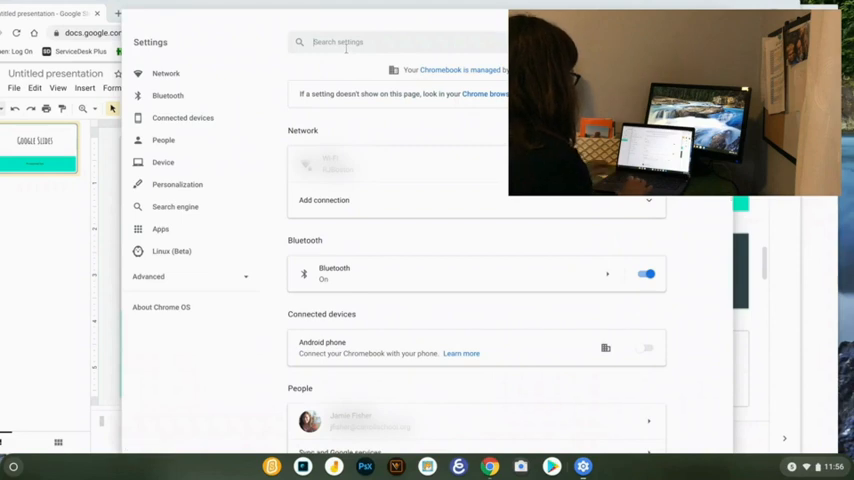
pyautogui.write('display')
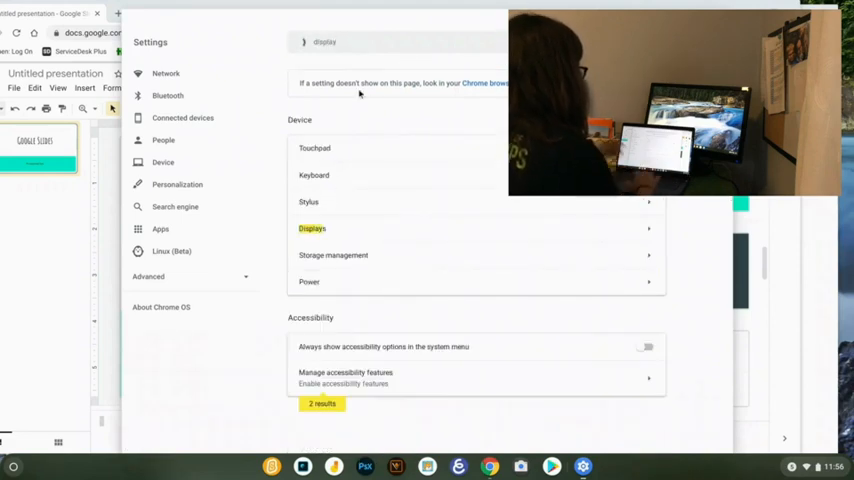
pyautogui.click(312, 228)
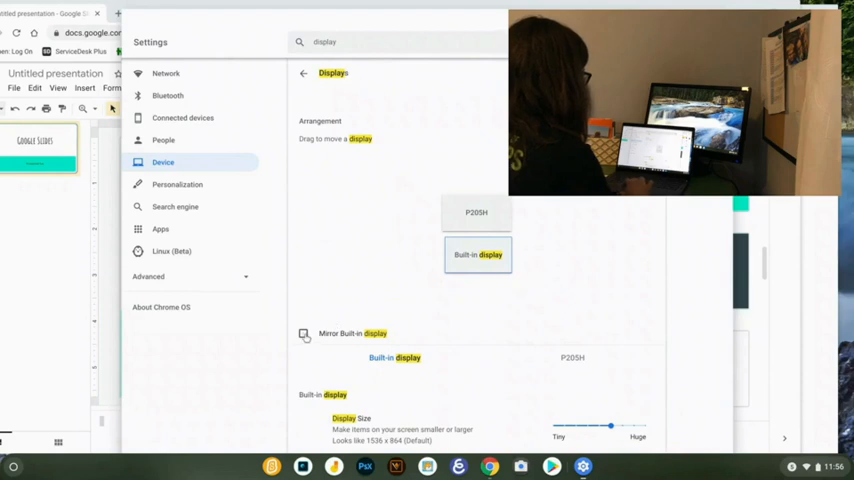
pyautogui.click(304, 334)
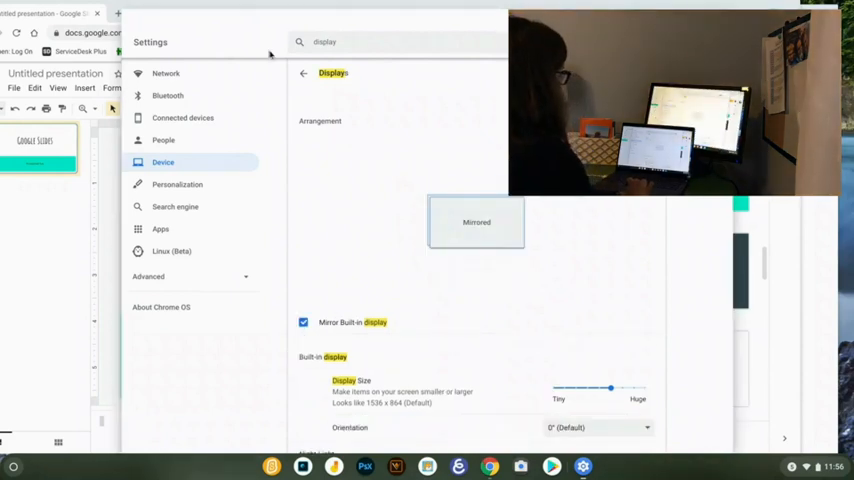